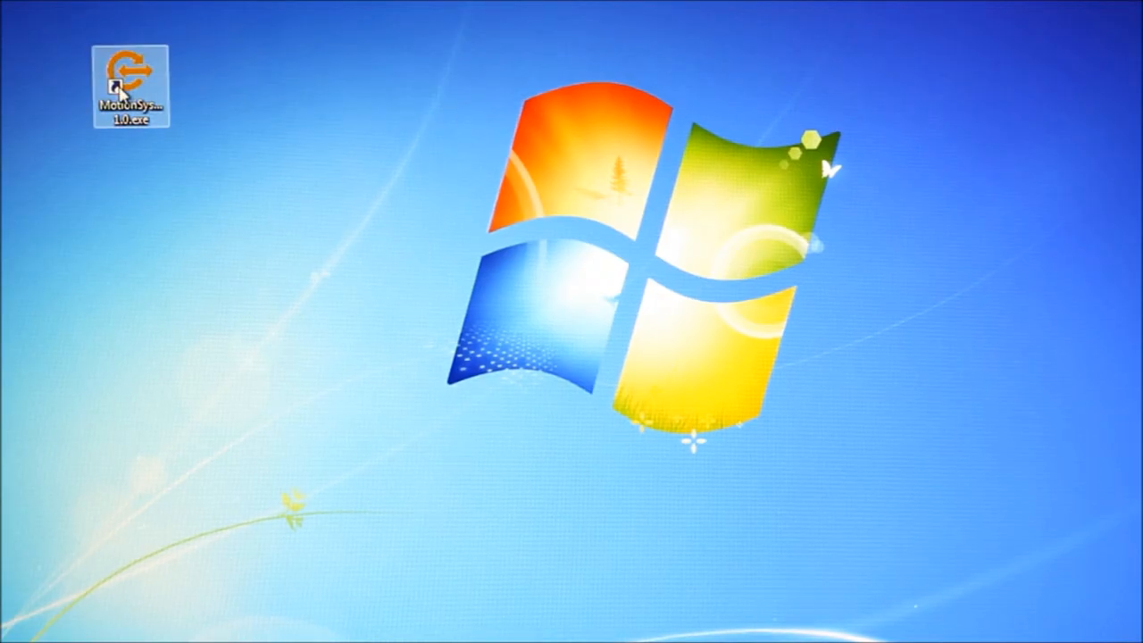
# Step: Launch MotionSystem from the desktop shortcut and select the connected PiezoMotor-0 axis
pyautogui.doubleClick(124, 75)
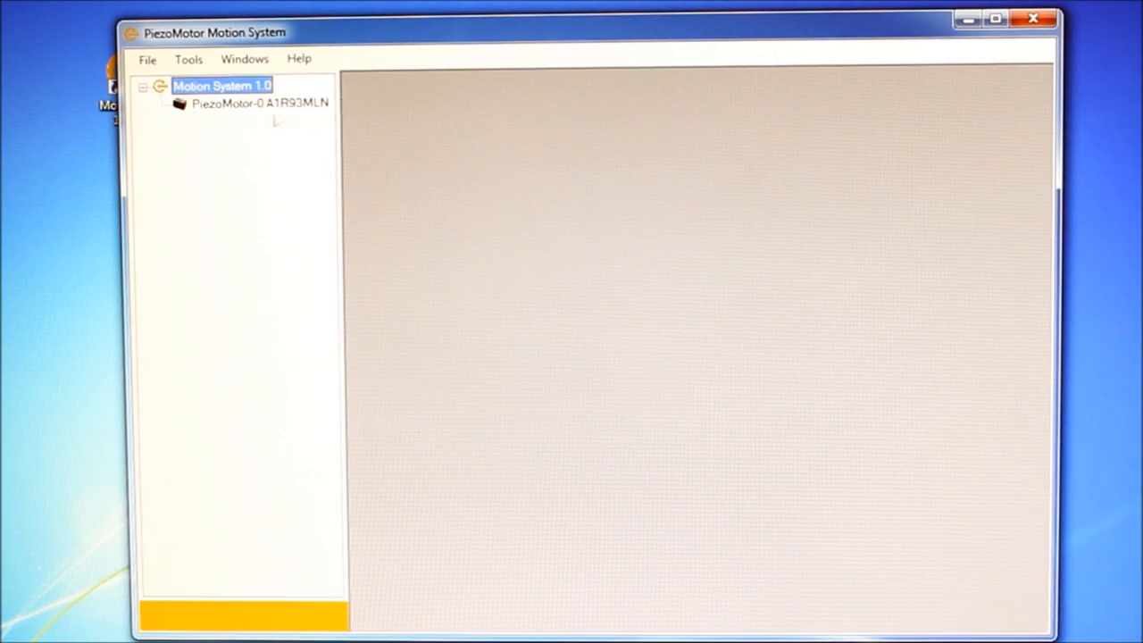
pyautogui.click(259, 102)
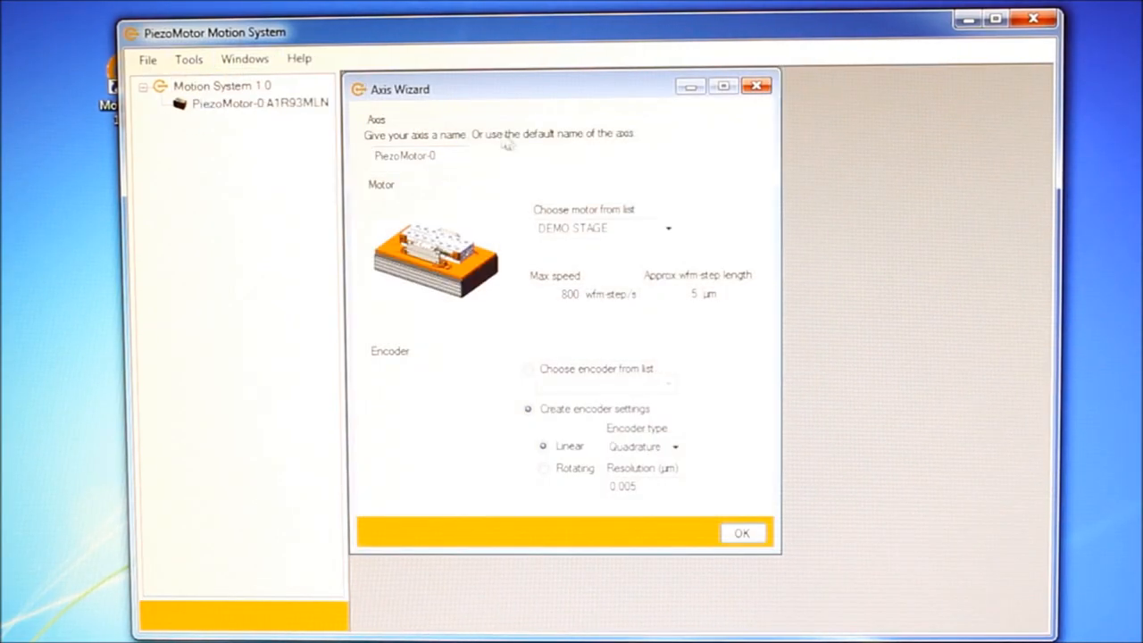
# Step: Configure the axis as an LTC40 motor with 0.005 µm encoder resolution and accept the auto-config report
pyautogui.click(667, 228)
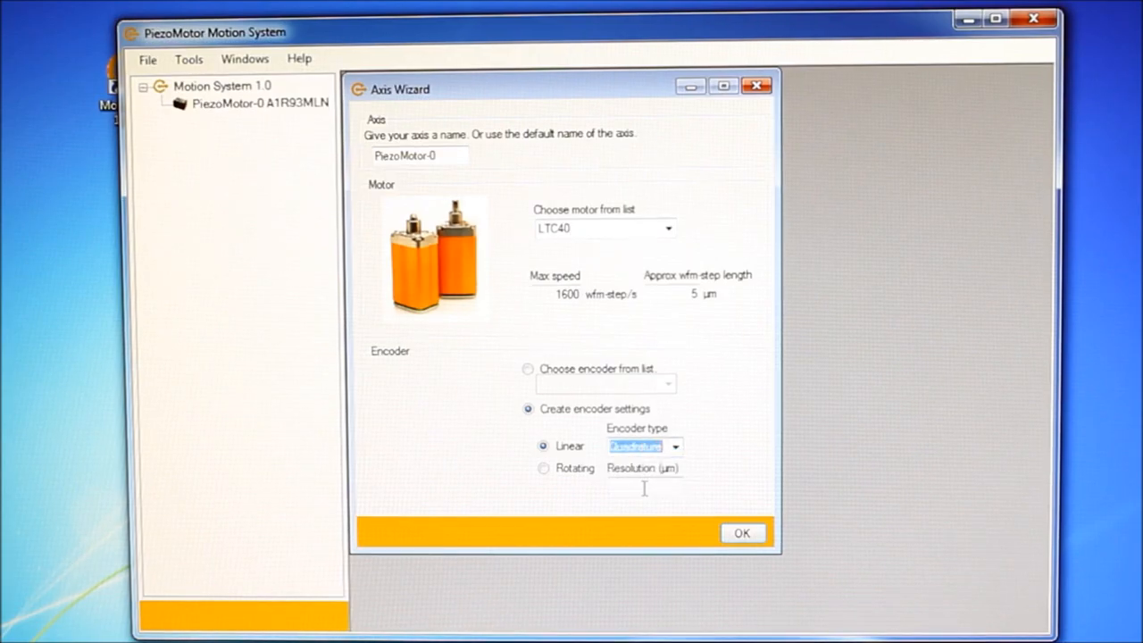
pyautogui.write('0')
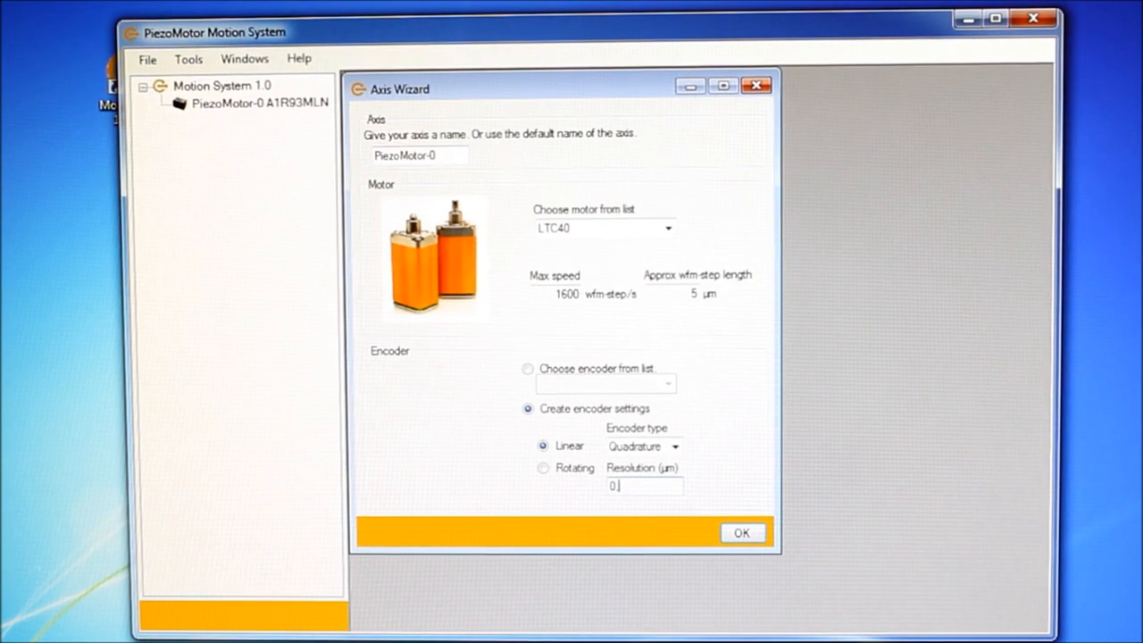
pyautogui.write('.005')
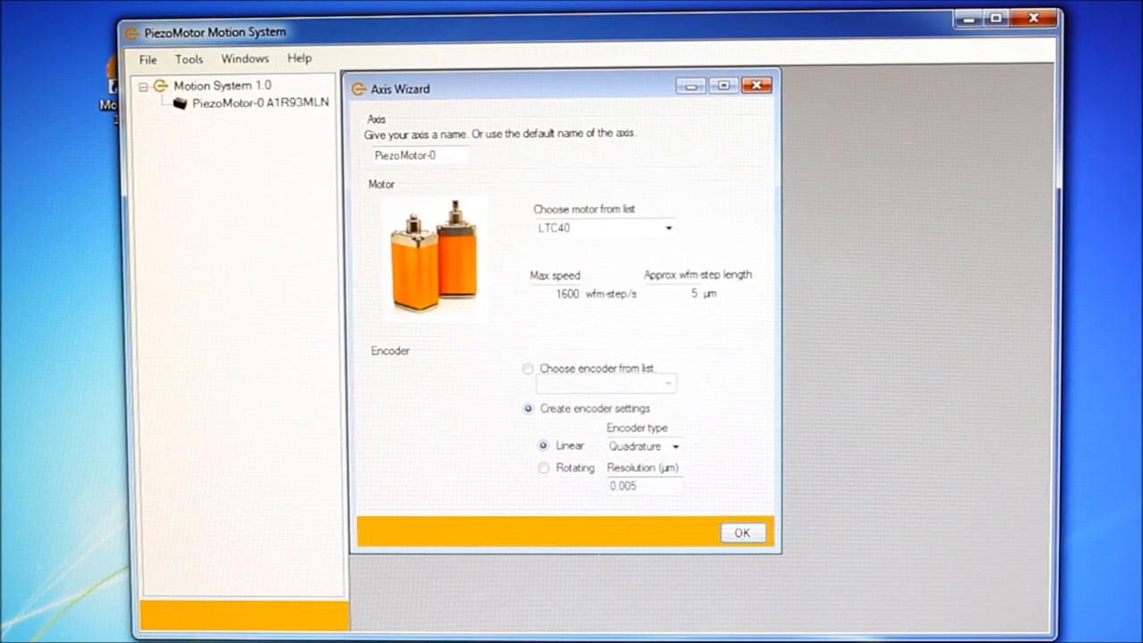
pyautogui.moveTo(743, 532)
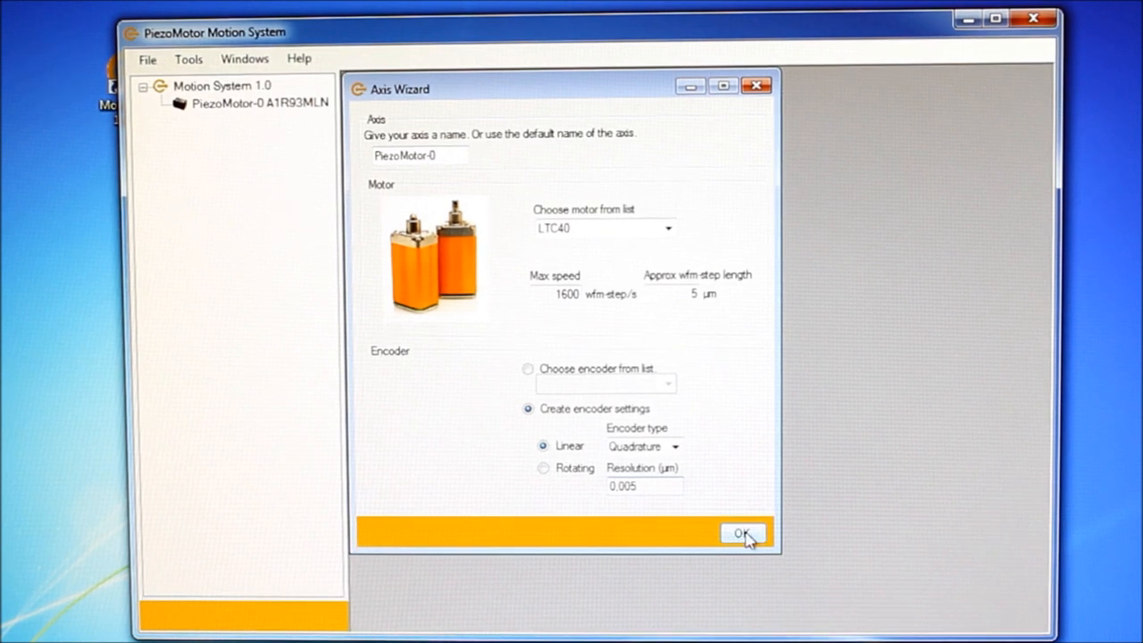
pyautogui.click(742, 532)
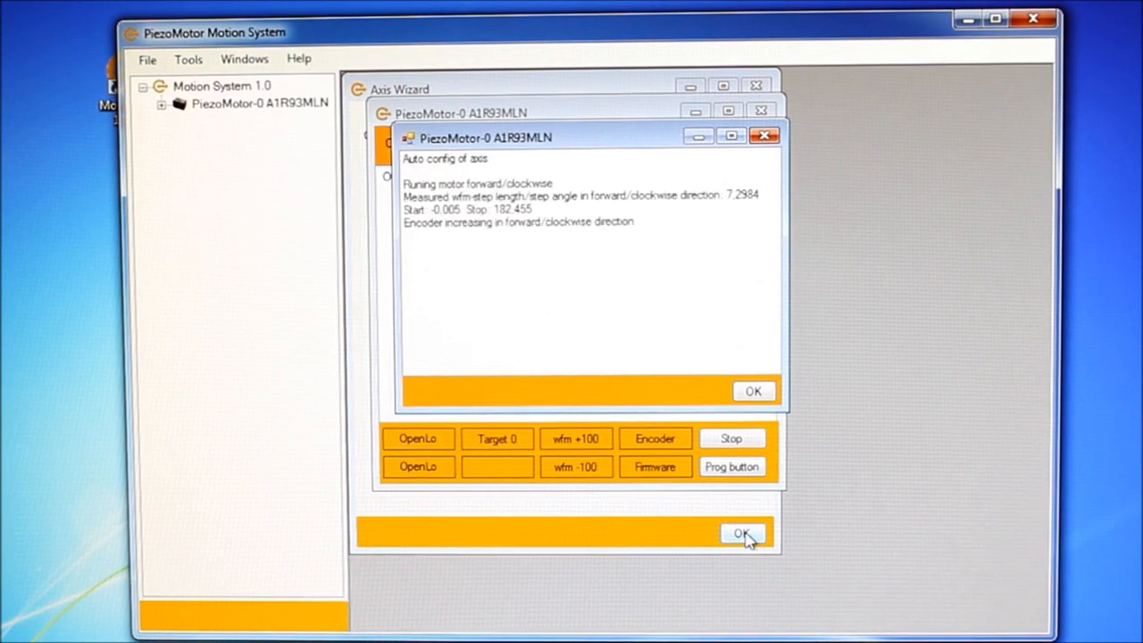
pyautogui.click(743, 532)
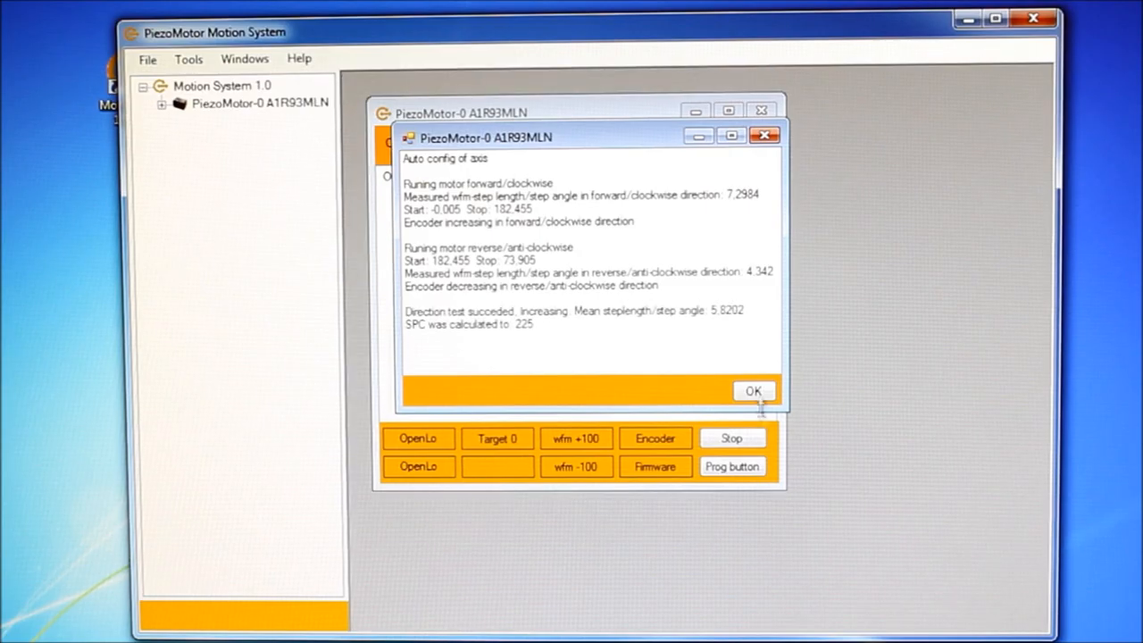
pyautogui.click(753, 391)
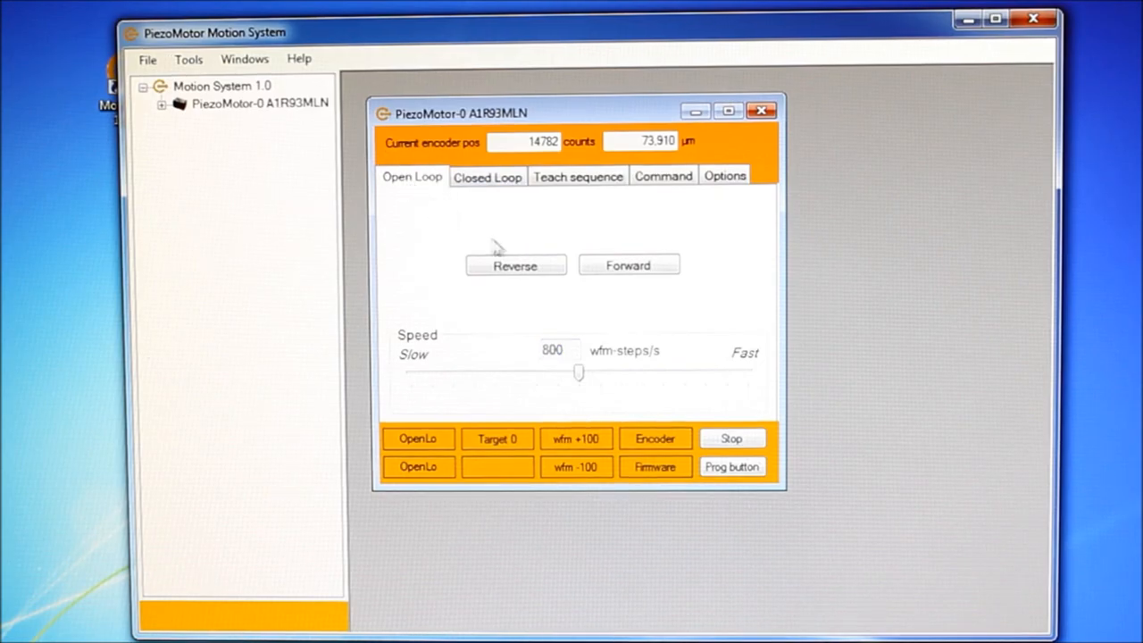
# Step: Lower the open-loop speed slider to about 800 wfm-steps/s for driving the motor
pyautogui.moveTo(578, 373); pyautogui.dragTo(479, 373)
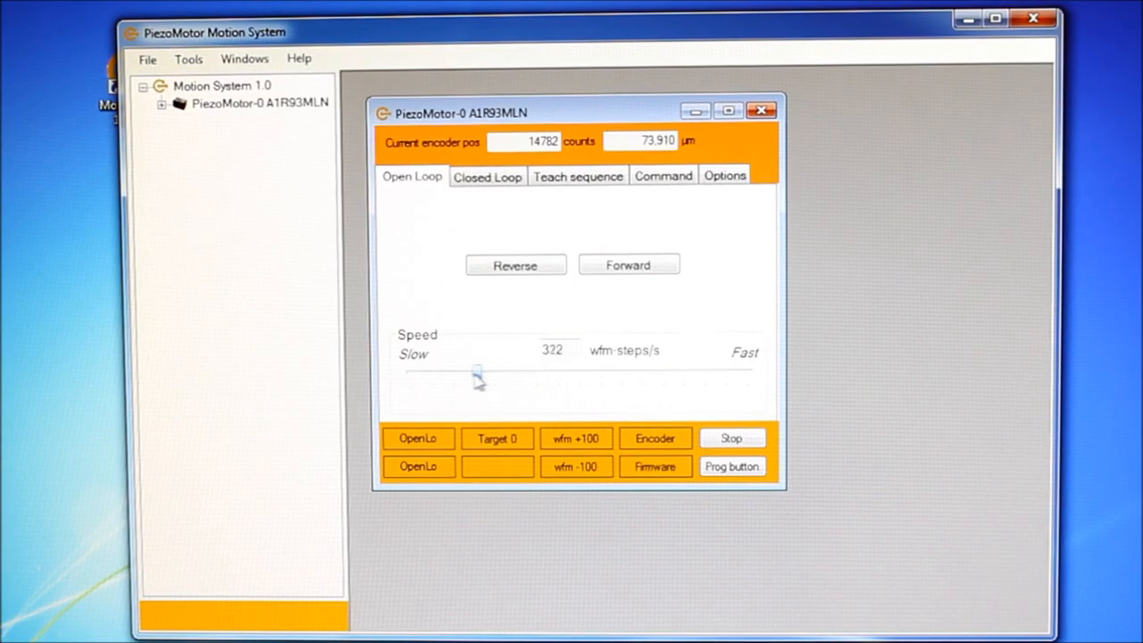
pyautogui.moveTo(478, 370); pyautogui.dragTo(468, 370)
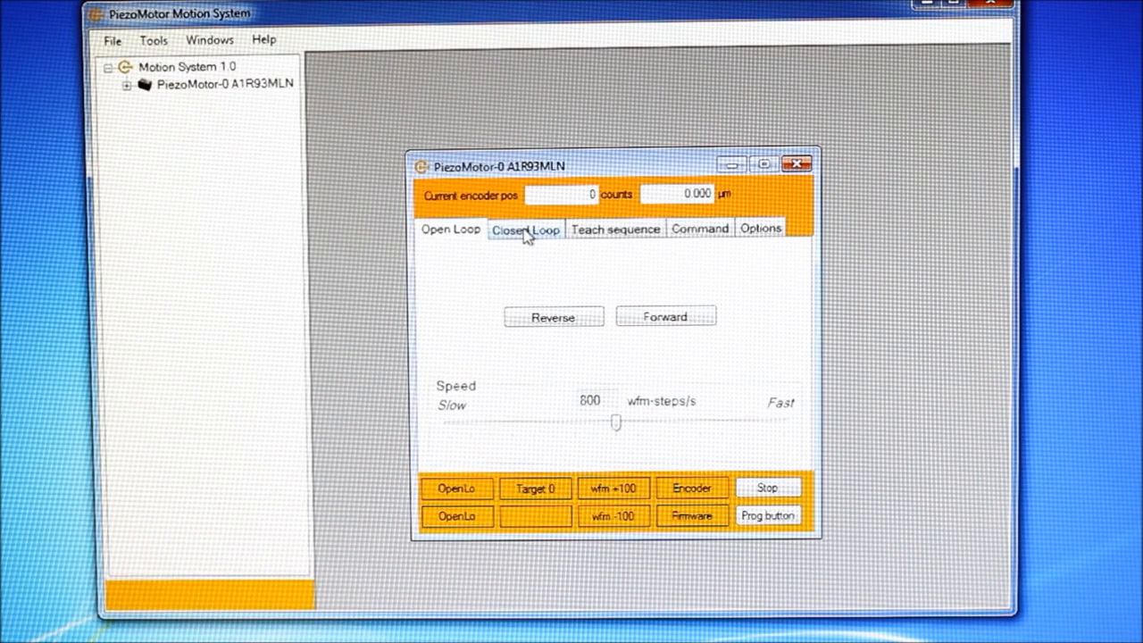
# Step: Run a closed-loop move to a 20000-count (100 µm) target with position plotted
pyautogui.click(525, 229)
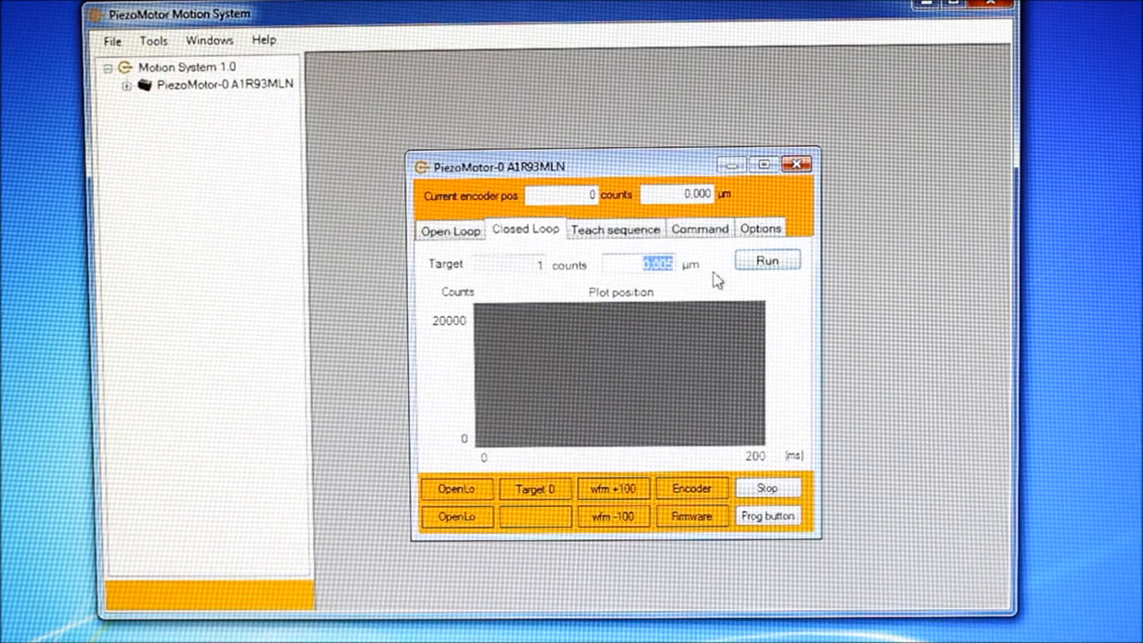
pyautogui.write('20000')
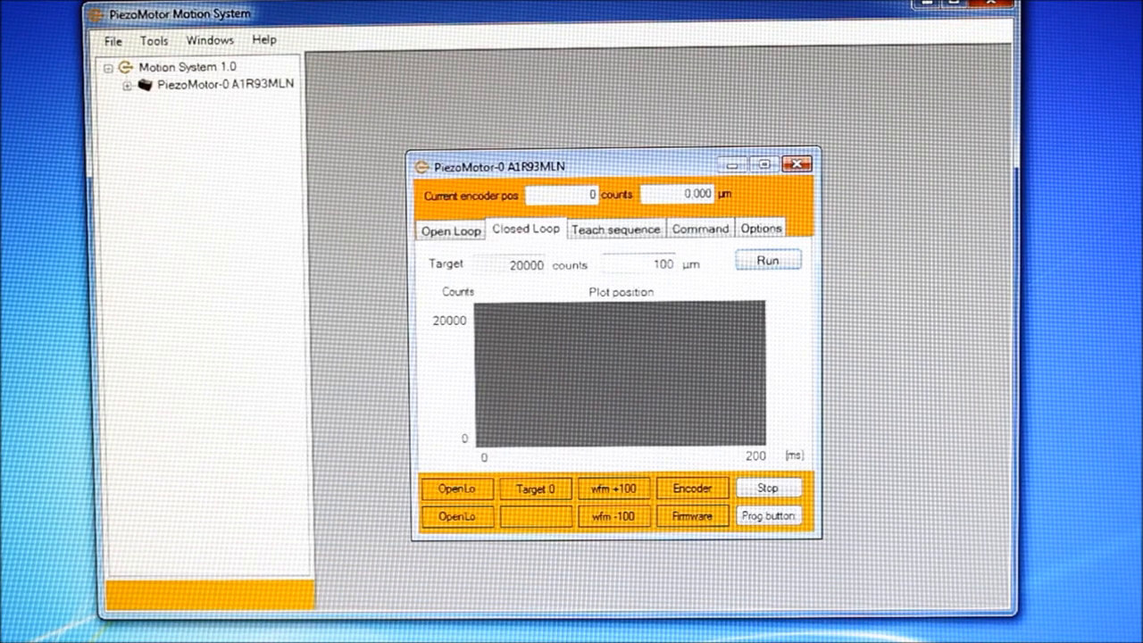
pyautogui.tripleClick(525, 264)
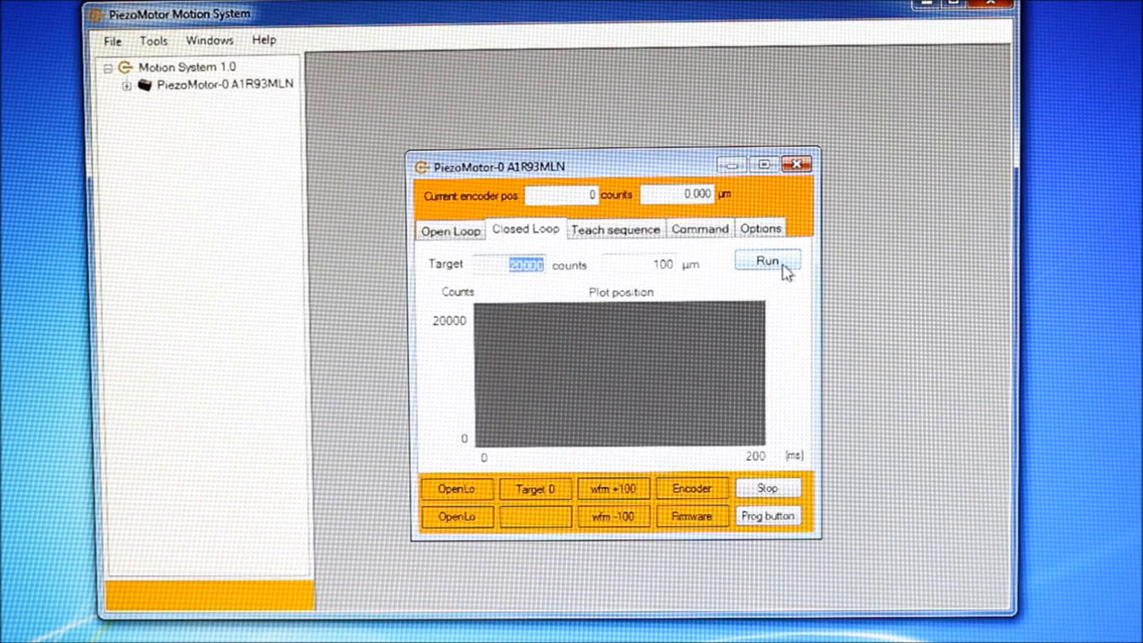
pyautogui.click(766, 261)
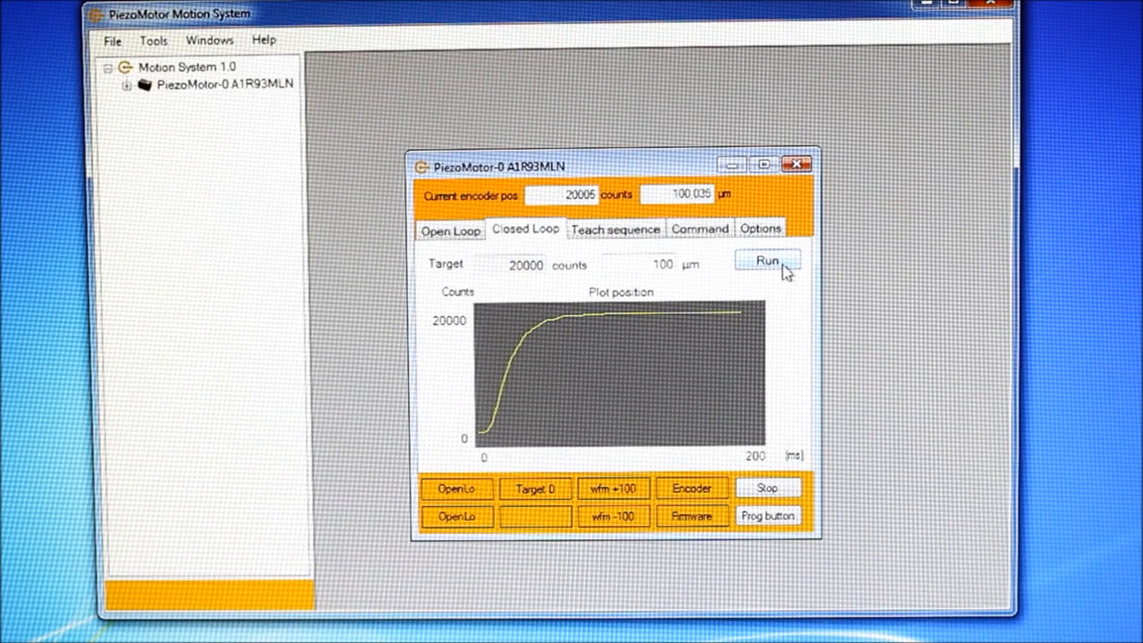
pyautogui.click(766, 260)
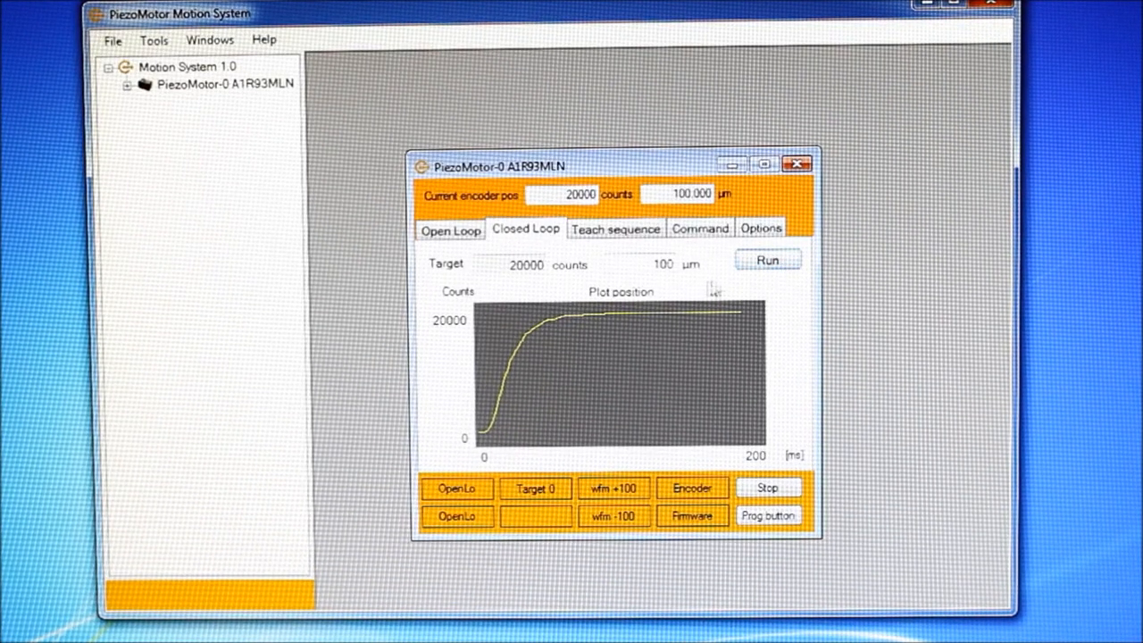
# Step: Set the target back to 0 counts and run the motor home
pyautogui.click(536, 489)
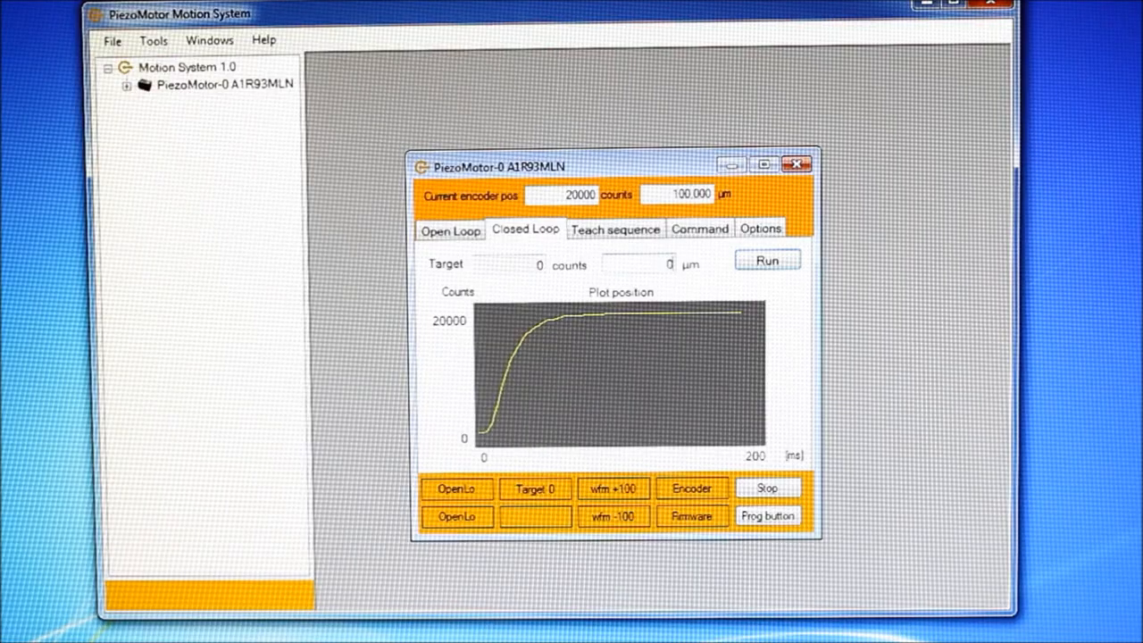
pyautogui.click(766, 260)
pyautogui.write(',005')
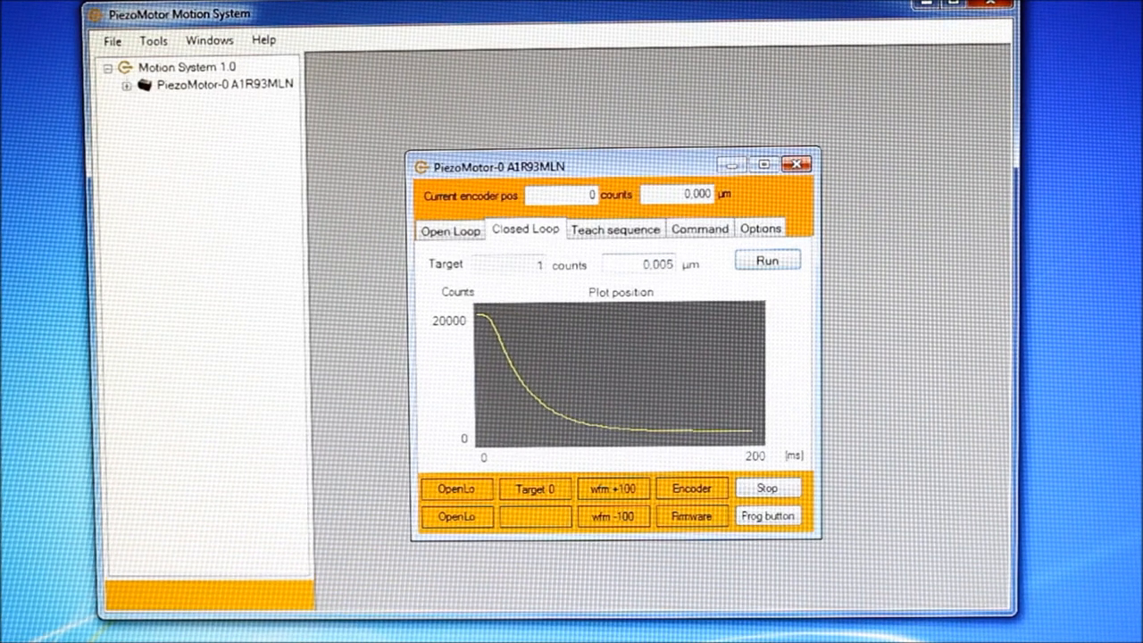
# Step: Run a single 1-count (0.005 µm) closed-loop step
pyautogui.click(514, 264)
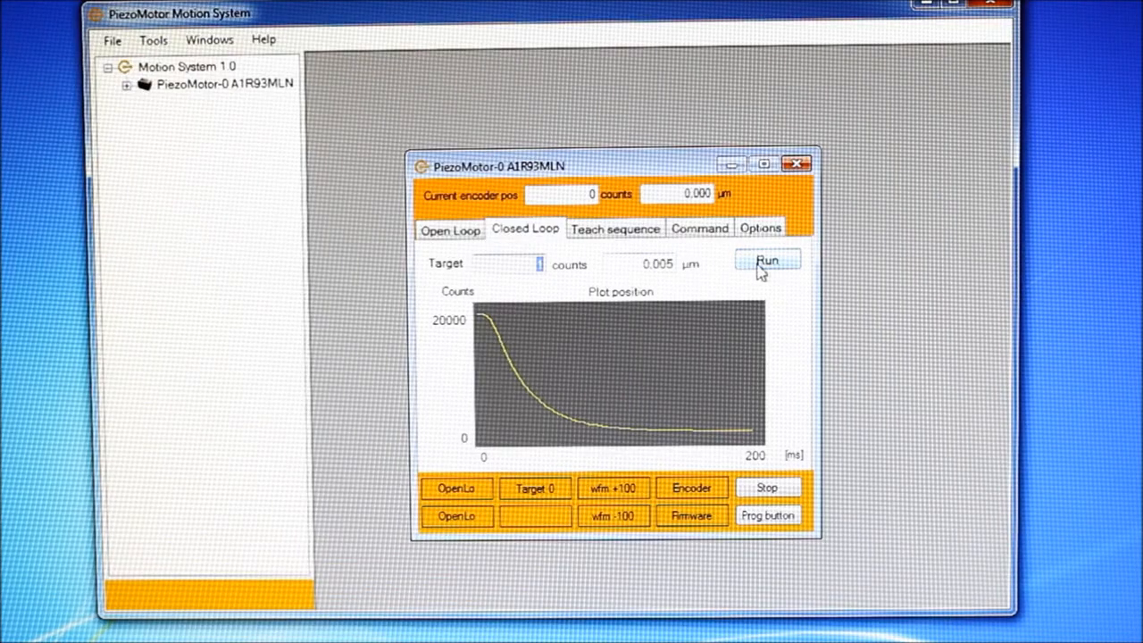
pyautogui.click(764, 261)
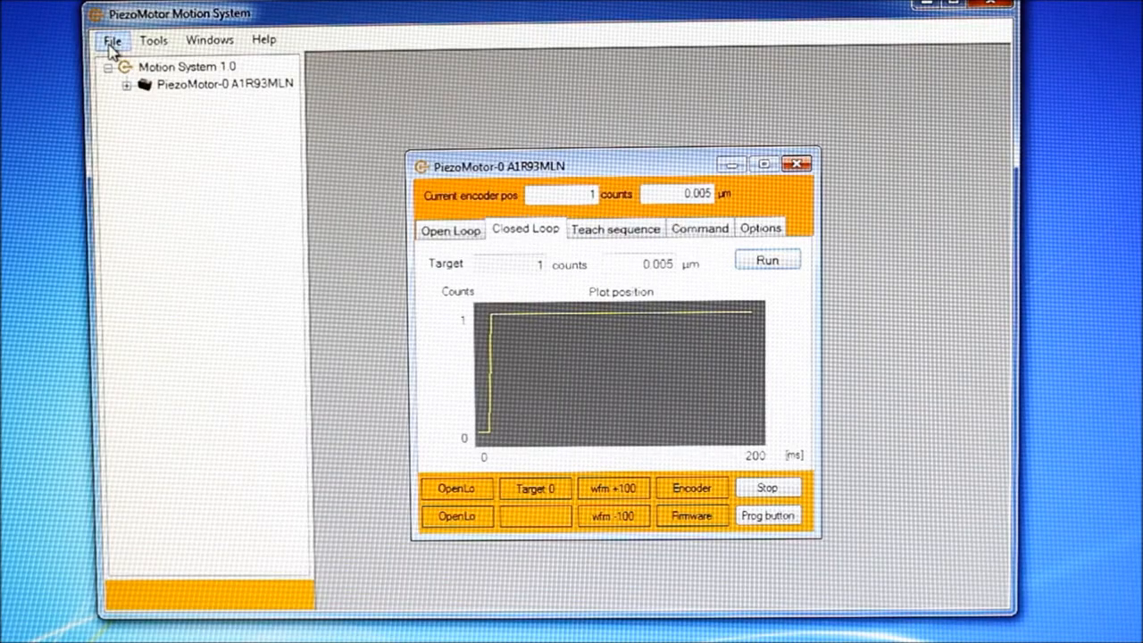
# Step: Load the Sequence2.seq step sequence via File > Run sequence
pyautogui.click(111, 40)
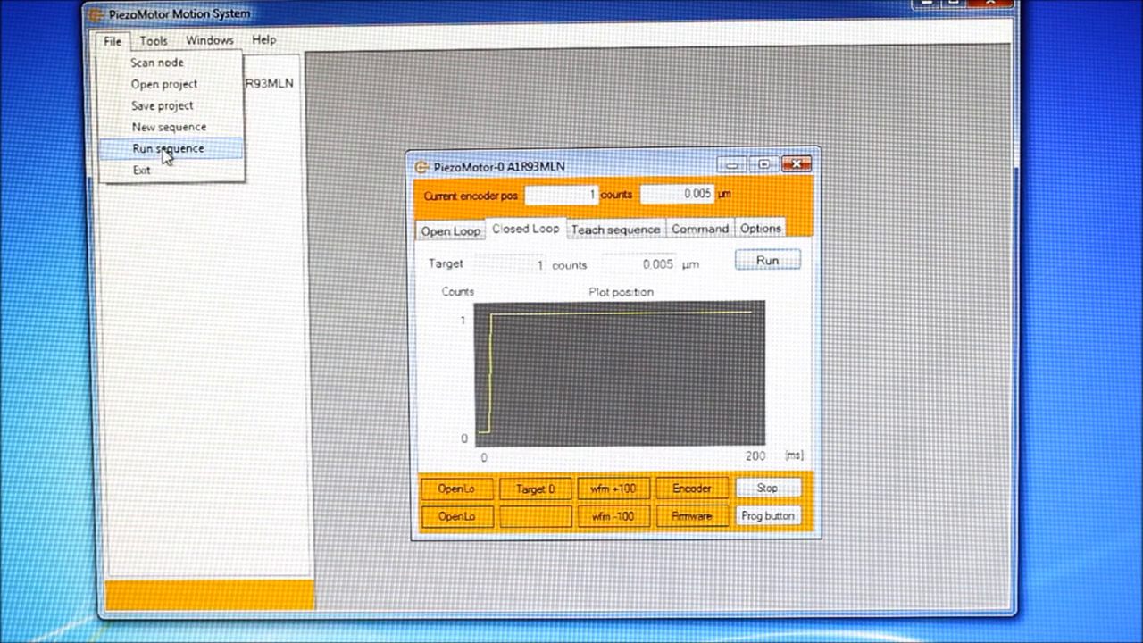
pyautogui.click(168, 148)
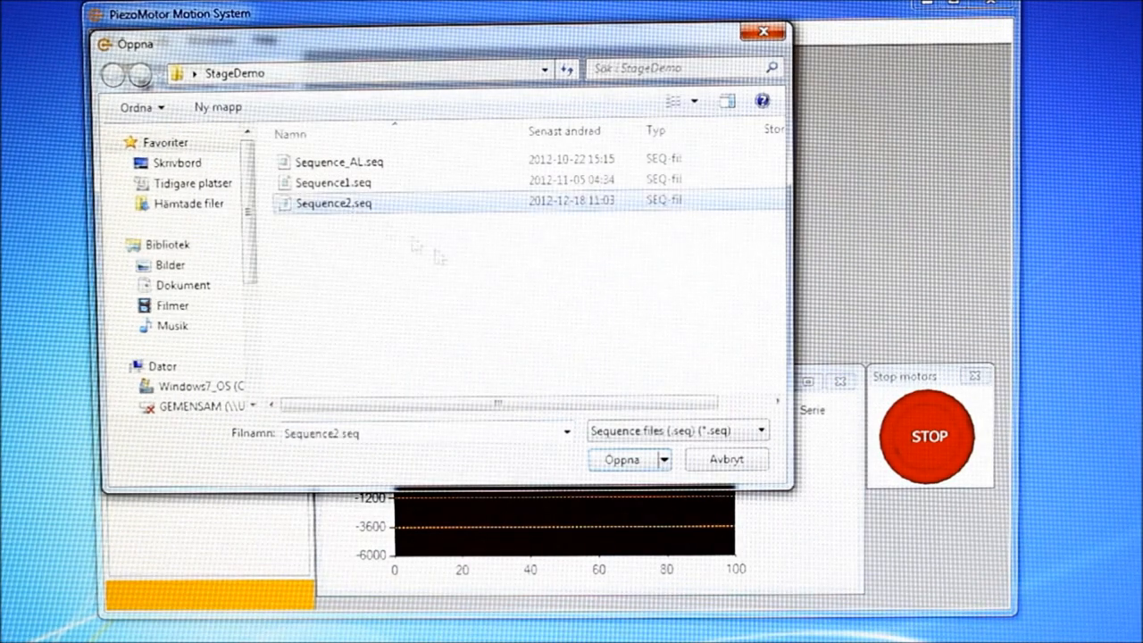
pyautogui.click(621, 457)
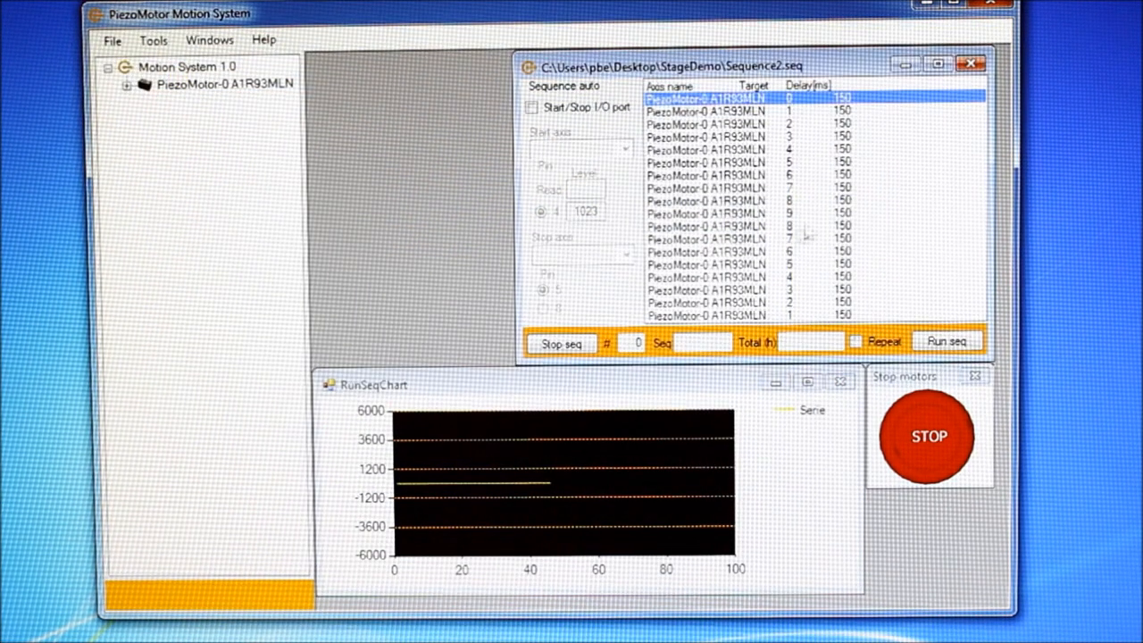
# Step: Enable Repeat and start Sequence2.seq so the position plots as a rising staircase
pyautogui.click(854, 341)
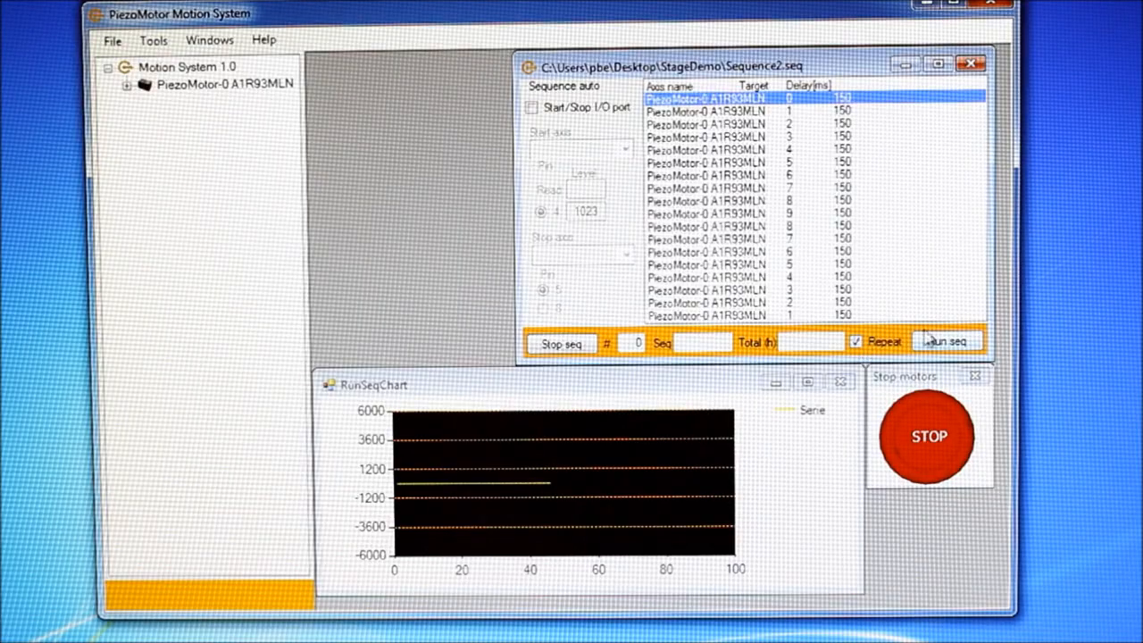
pyautogui.click(948, 343)
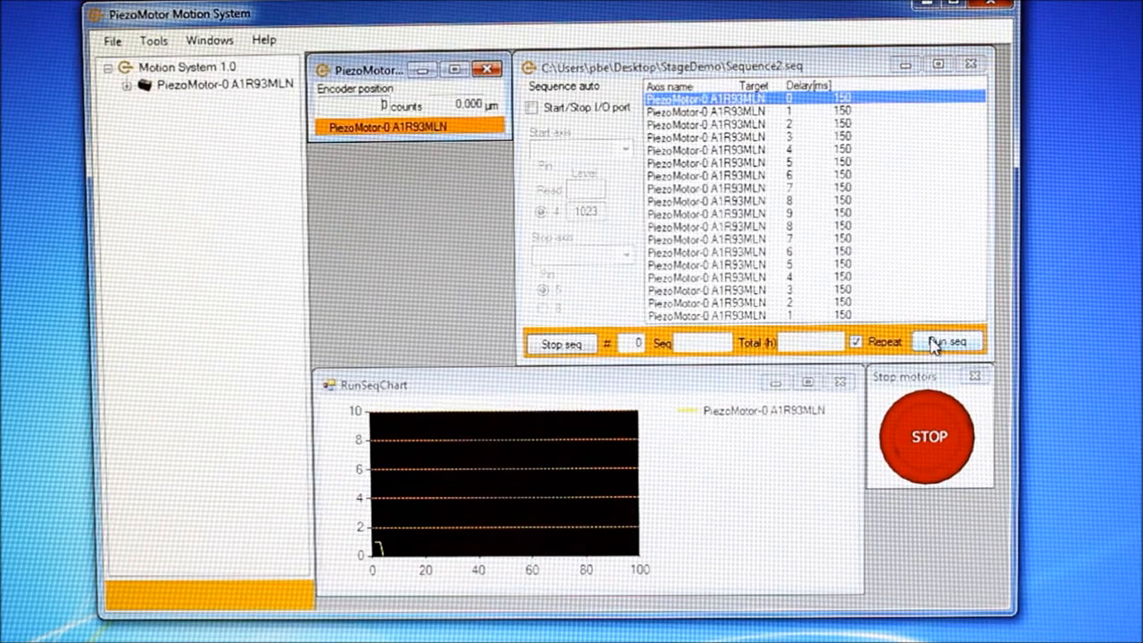
pyautogui.click(948, 343)
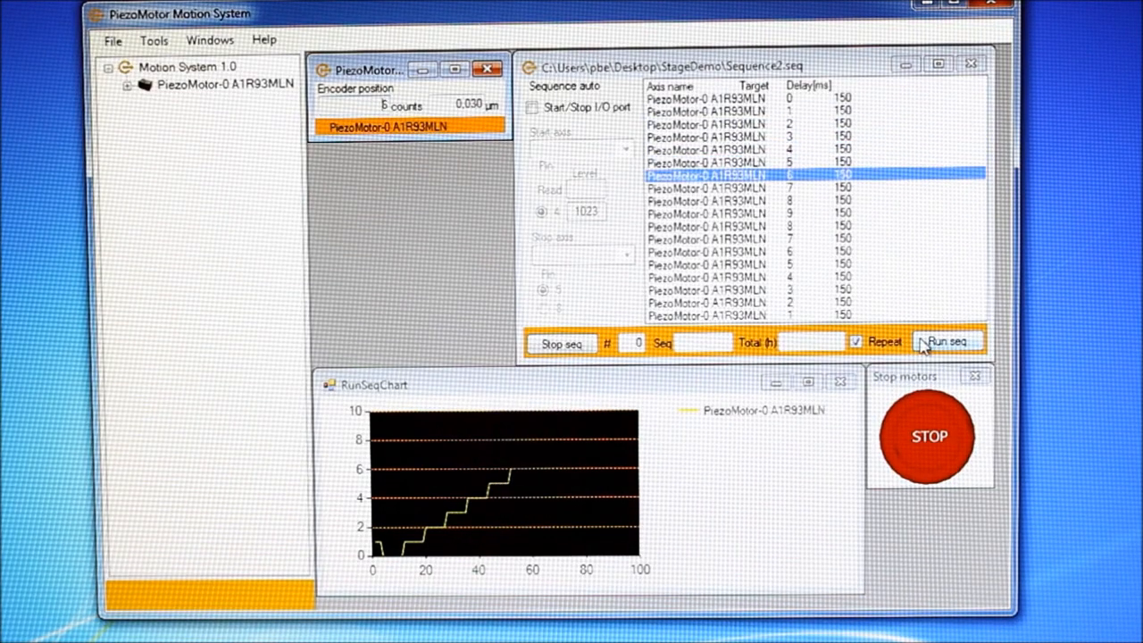